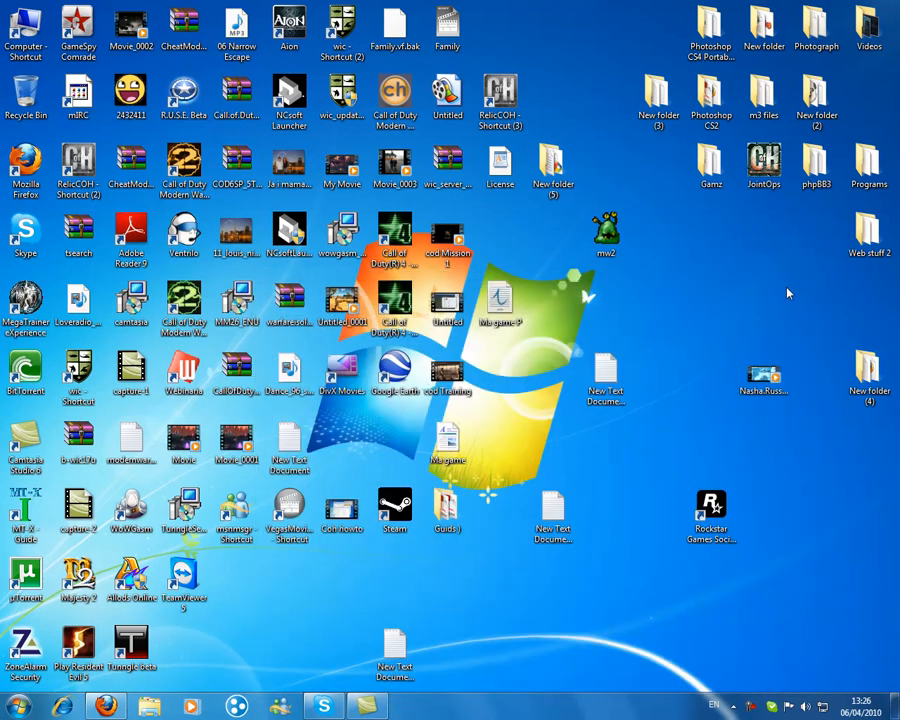
Launch the Computer window from its desktop shortcut, listing the drives.
click(26, 28)
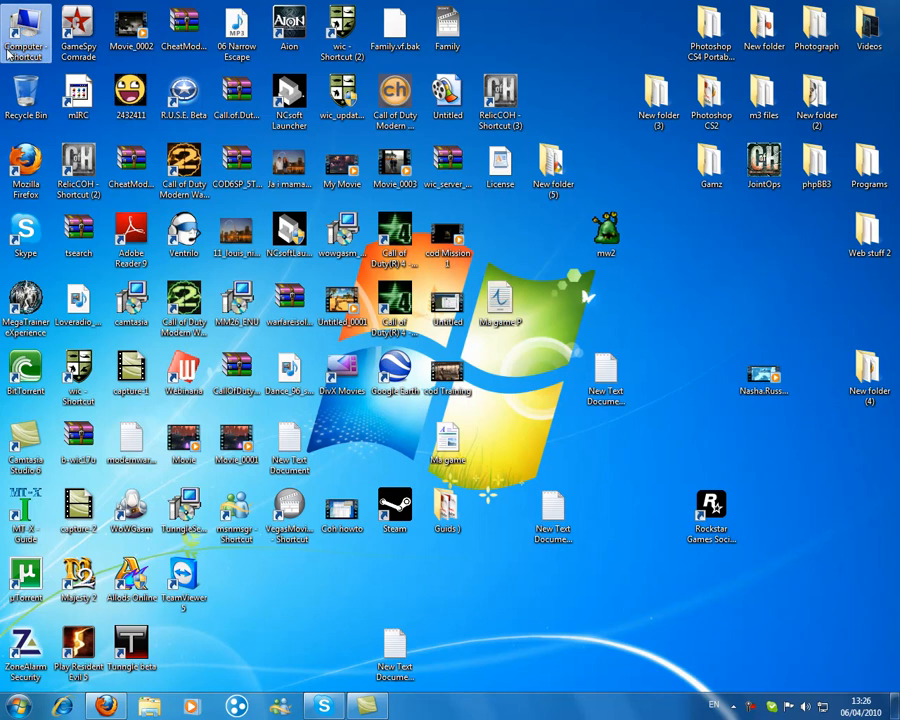
double_click(26, 30)
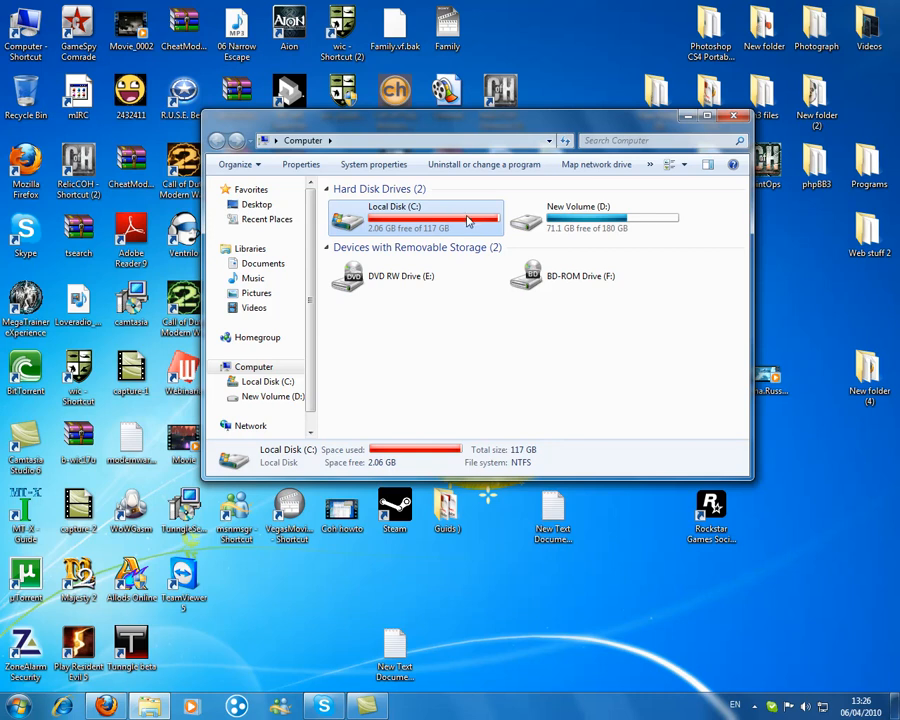
Bring up the Properties of Local Disk (C:).
click(450, 364)
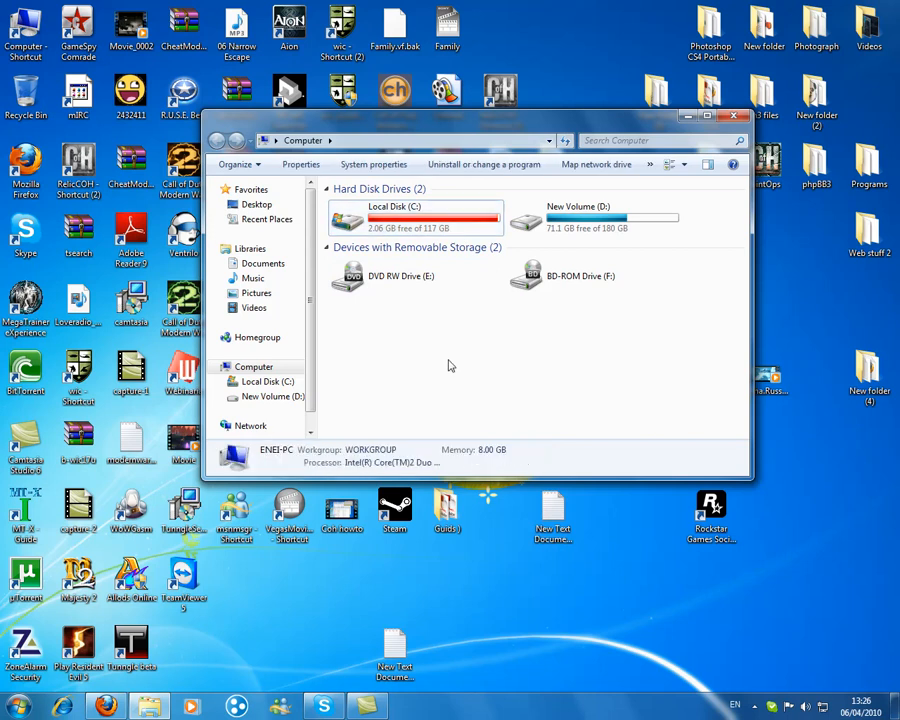
right_click(412, 216)
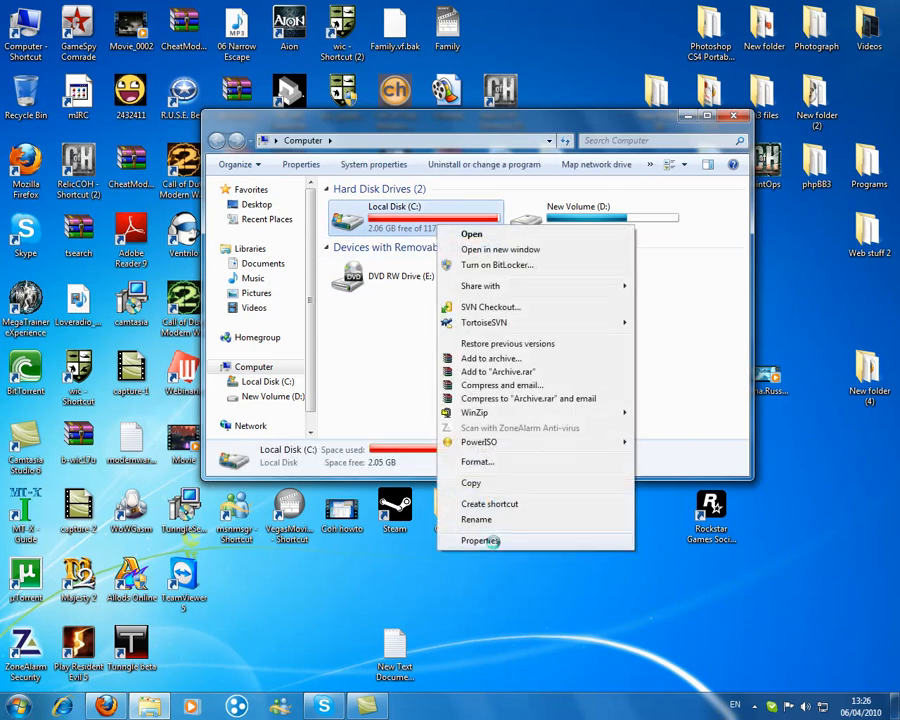
click(480, 540)
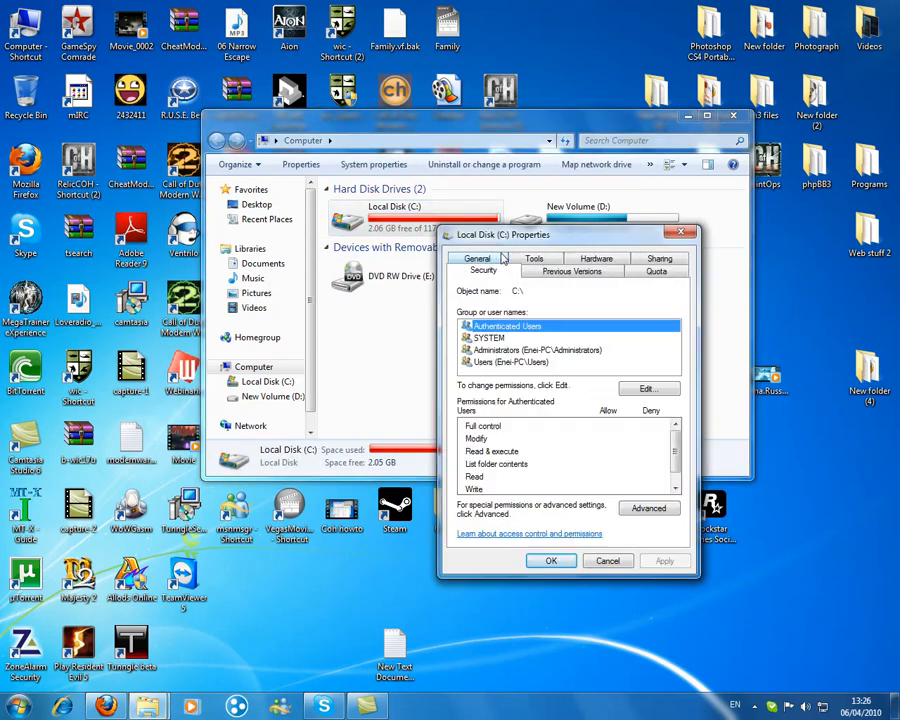
mouse_move(496, 368)
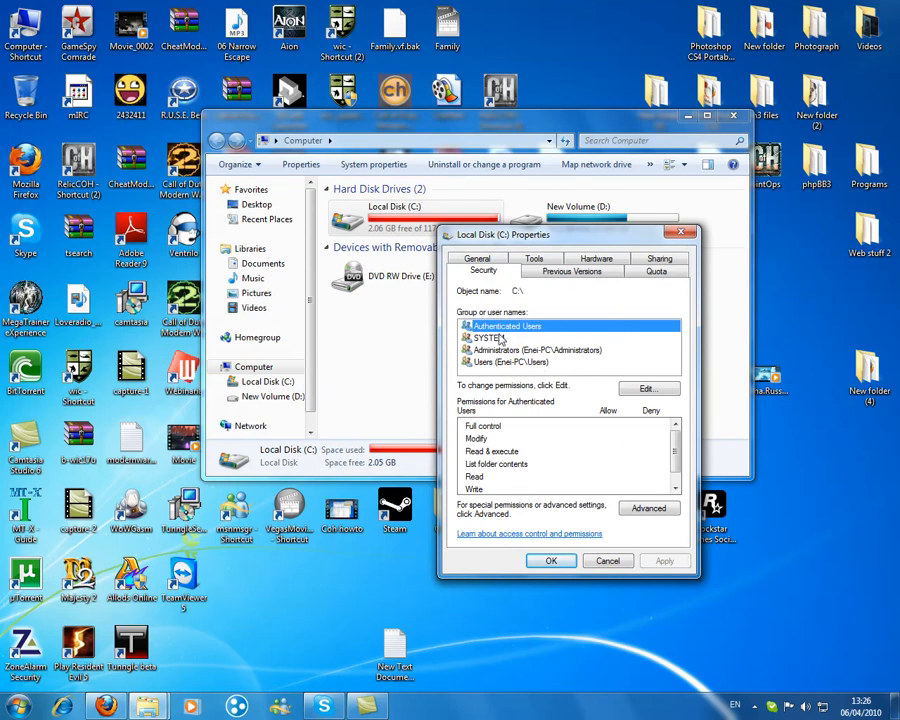
On the Security page, edit permissions to allow the Users group Full control.
click(536, 350)
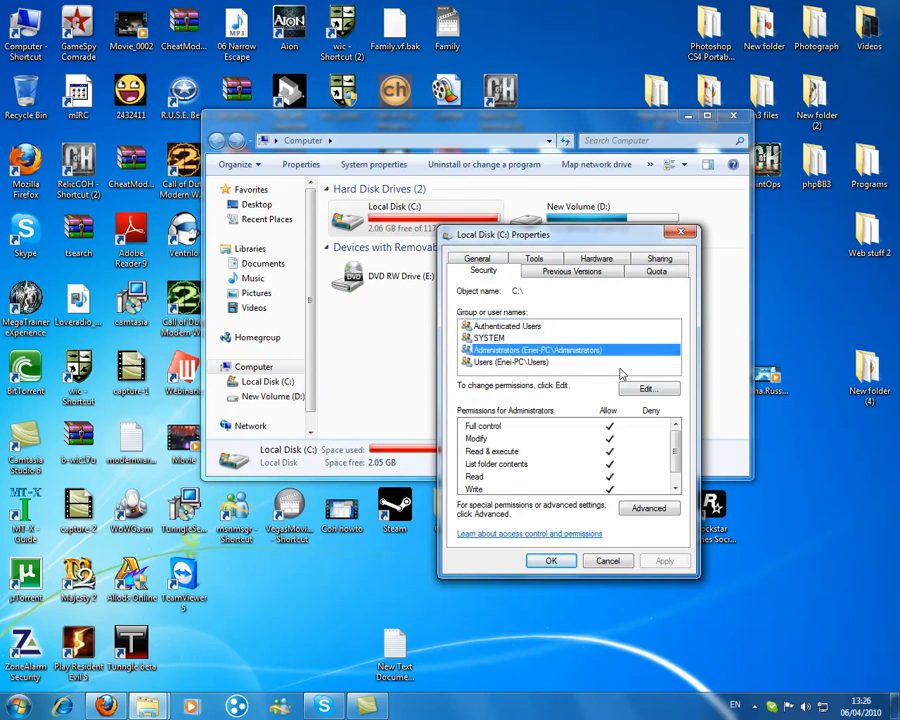
click(510, 362)
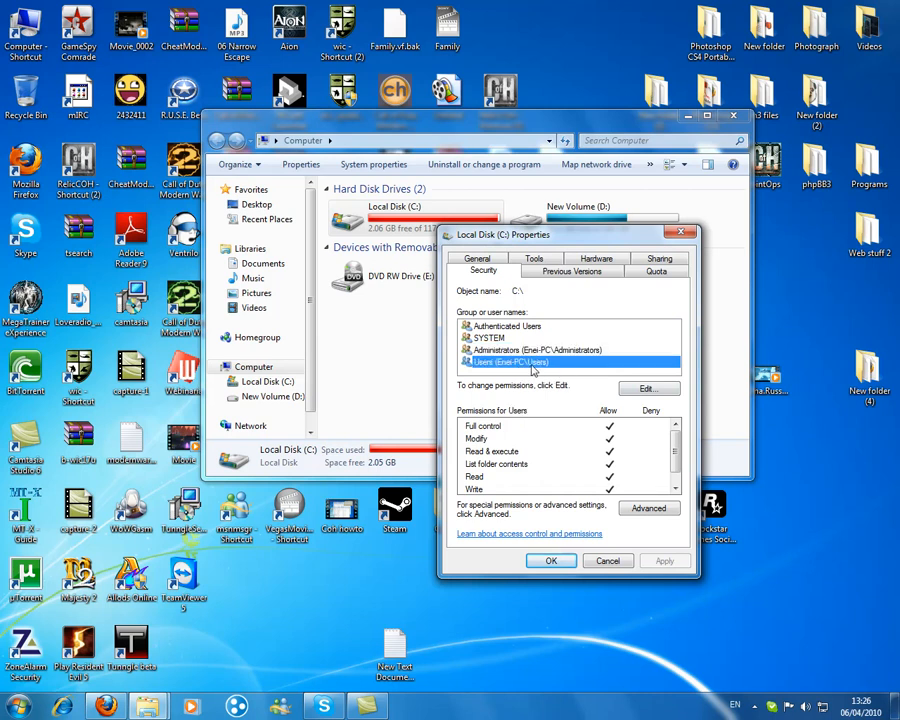
click(648, 388)
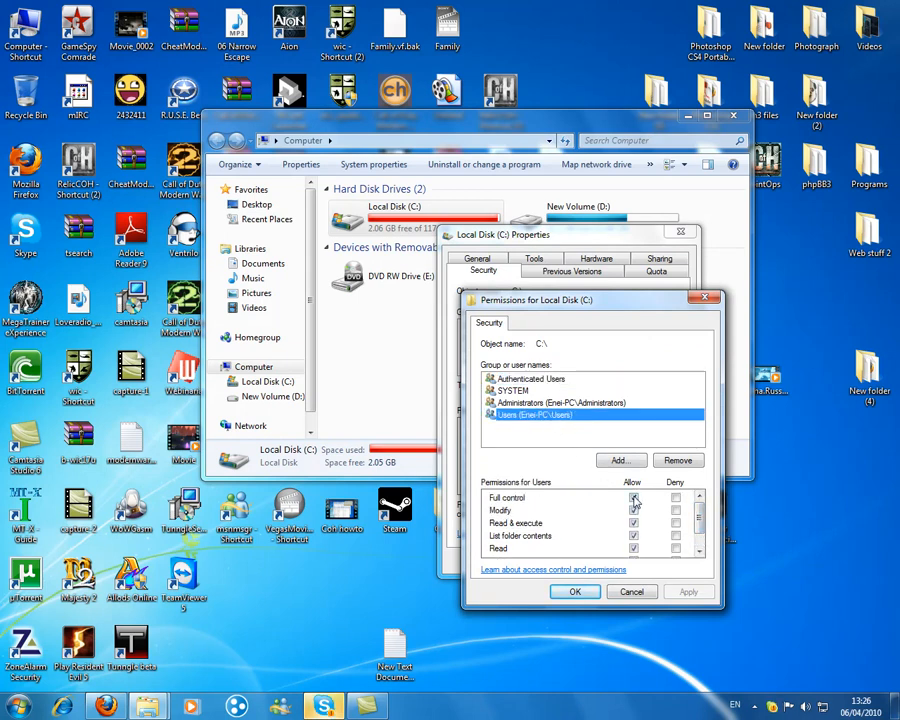
click(634, 496)
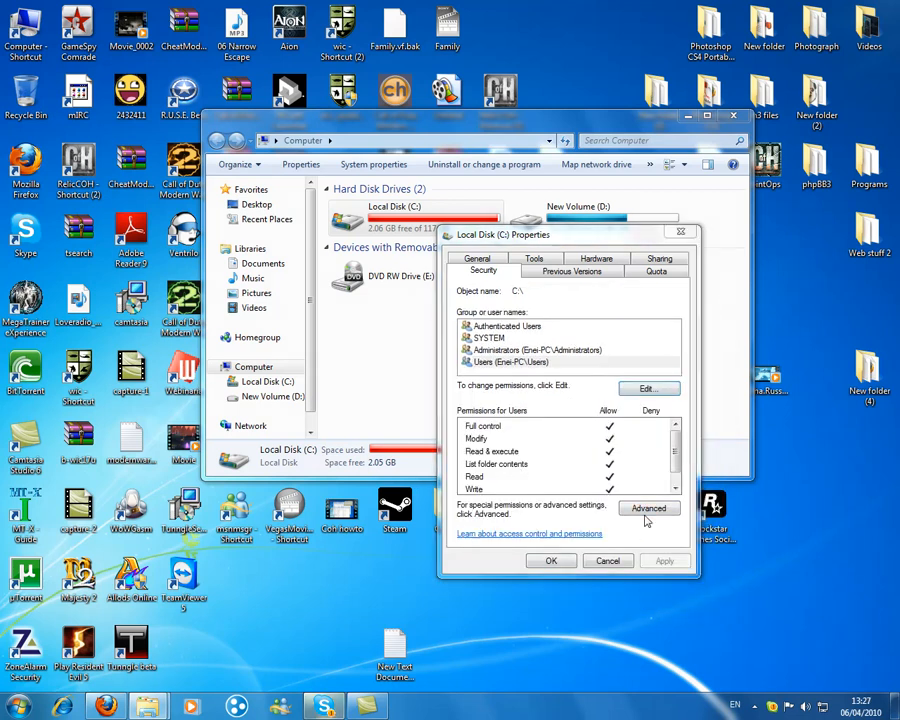
Enter the advanced security settings in editable mode with the Users entry selected.
click(648, 508)
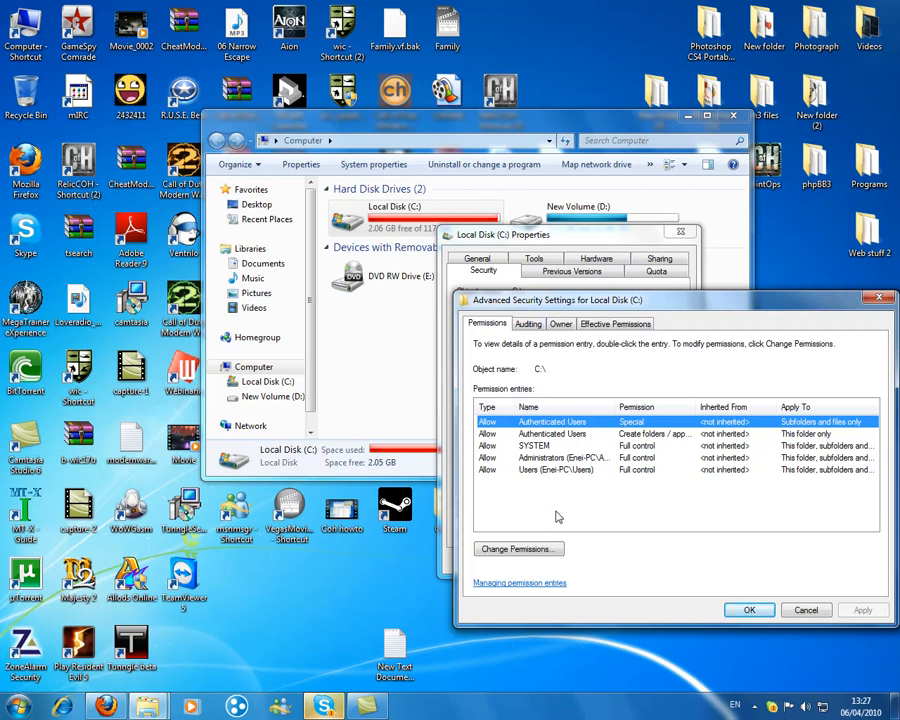
click(518, 548)
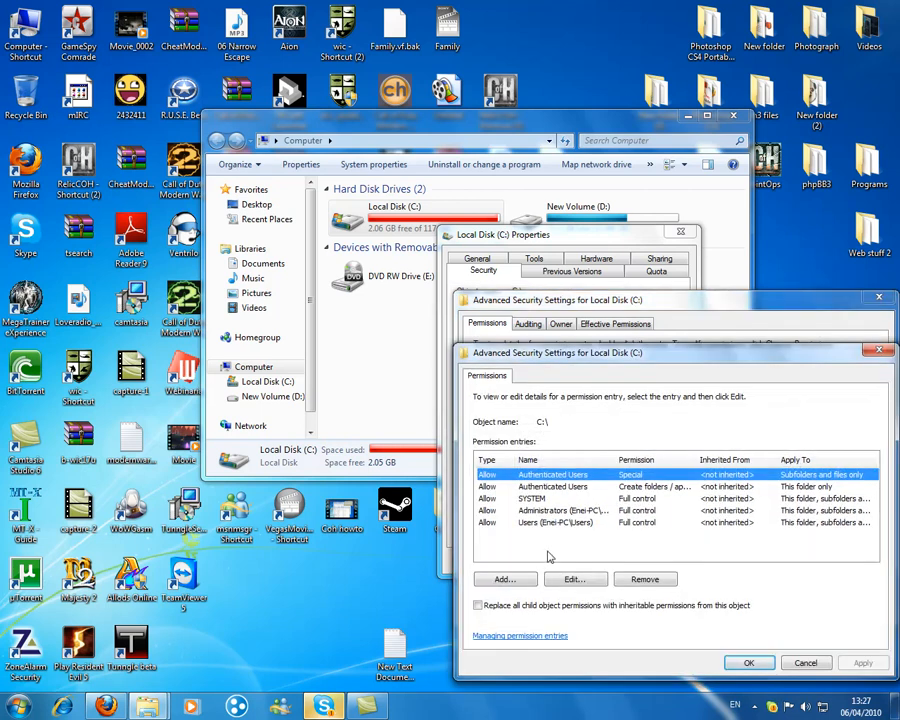
click(560, 522)
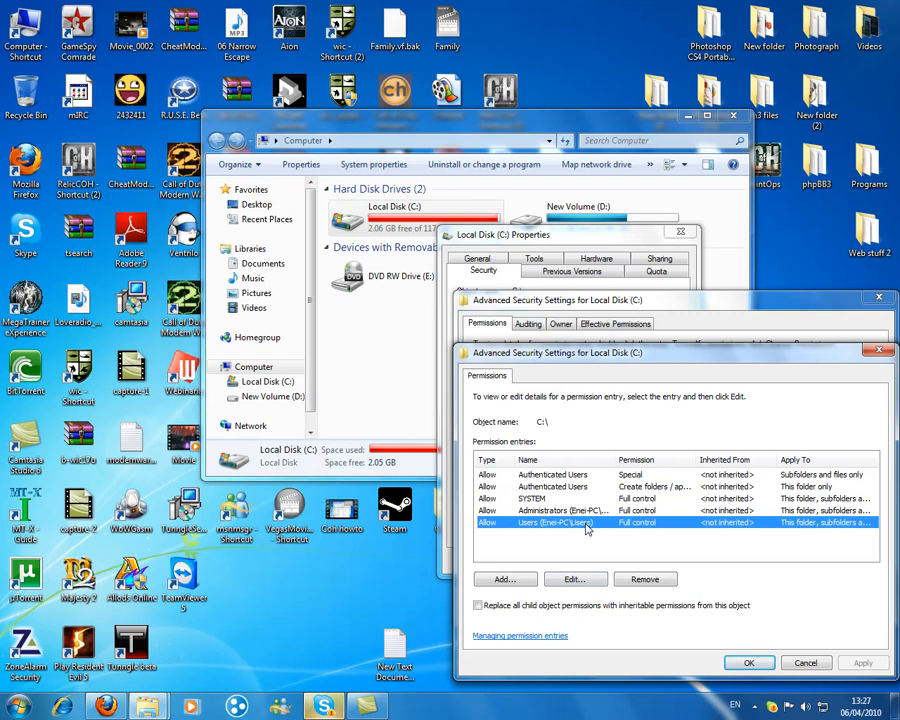
click(574, 580)
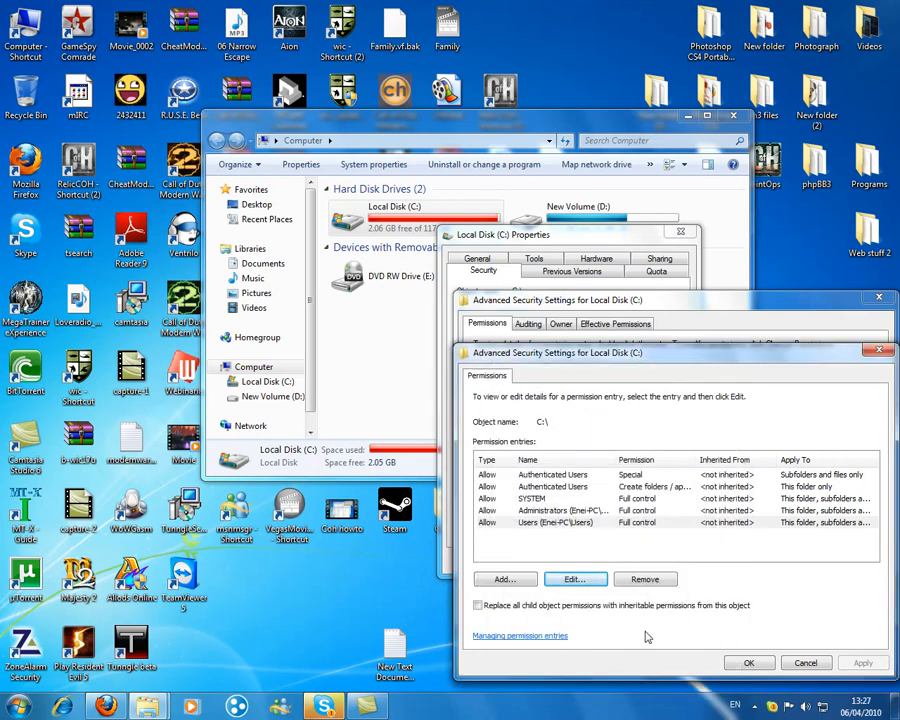
mouse_move(630, 556)
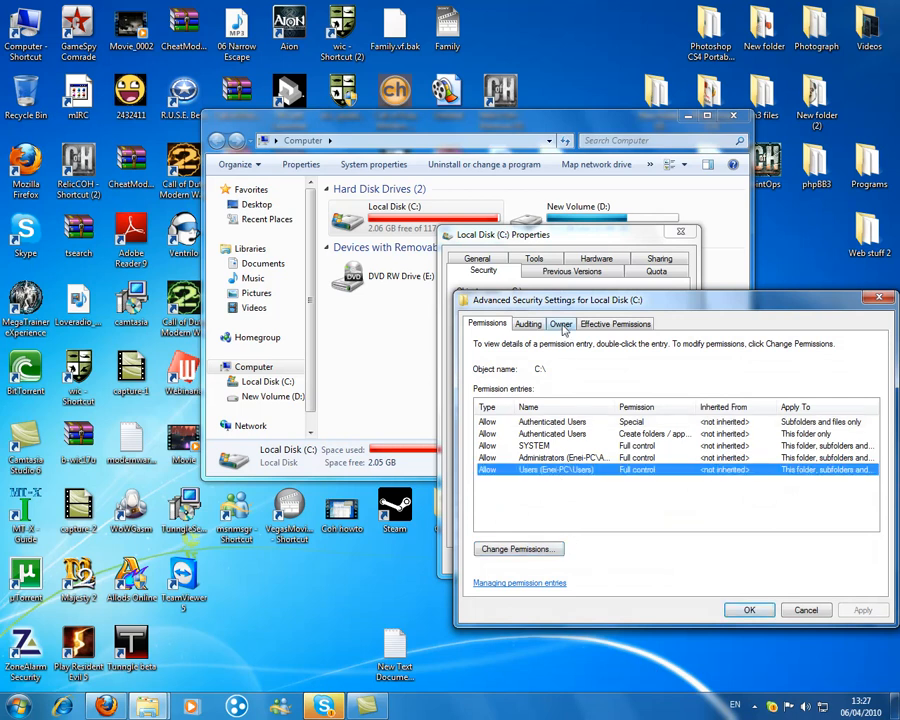
In the Owner editor, pick the user's account with Replace owner on subcontainers and objects ticked.
click(560, 324)
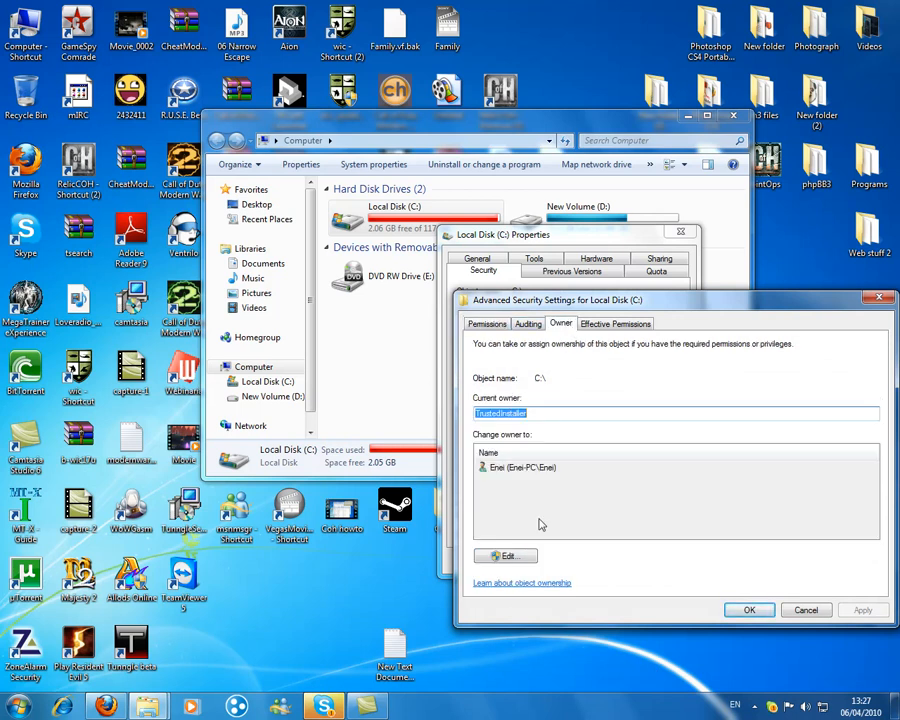
click(504, 556)
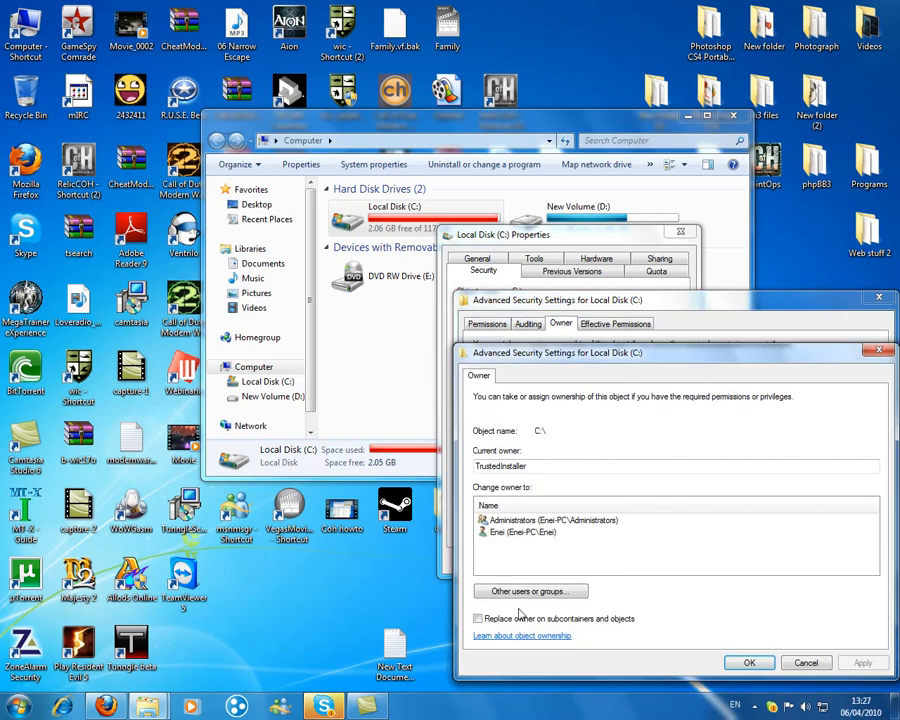
click(478, 618)
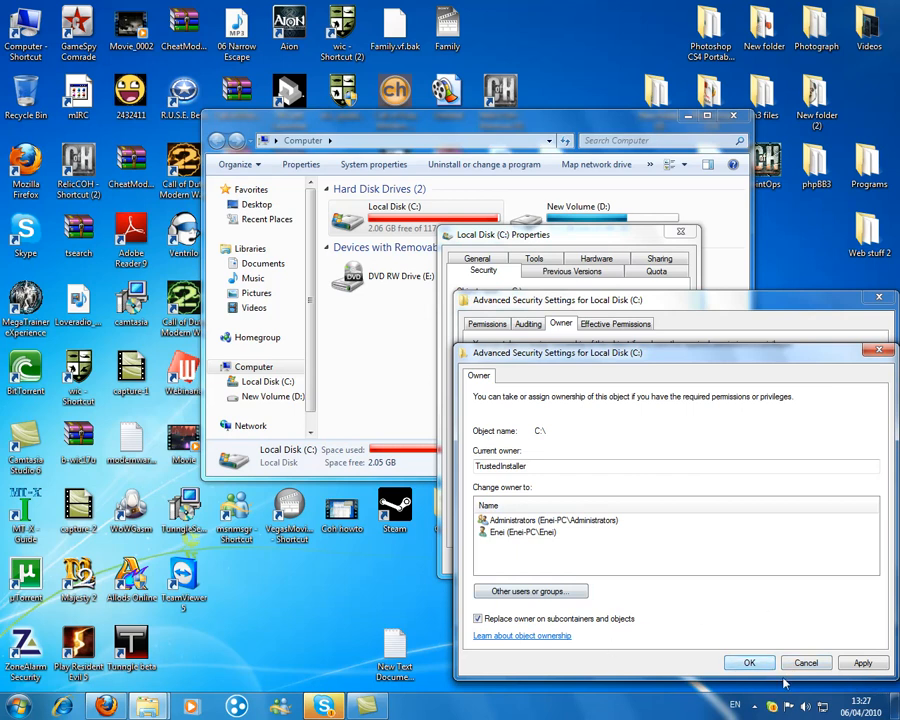
mouse_move(550, 422)
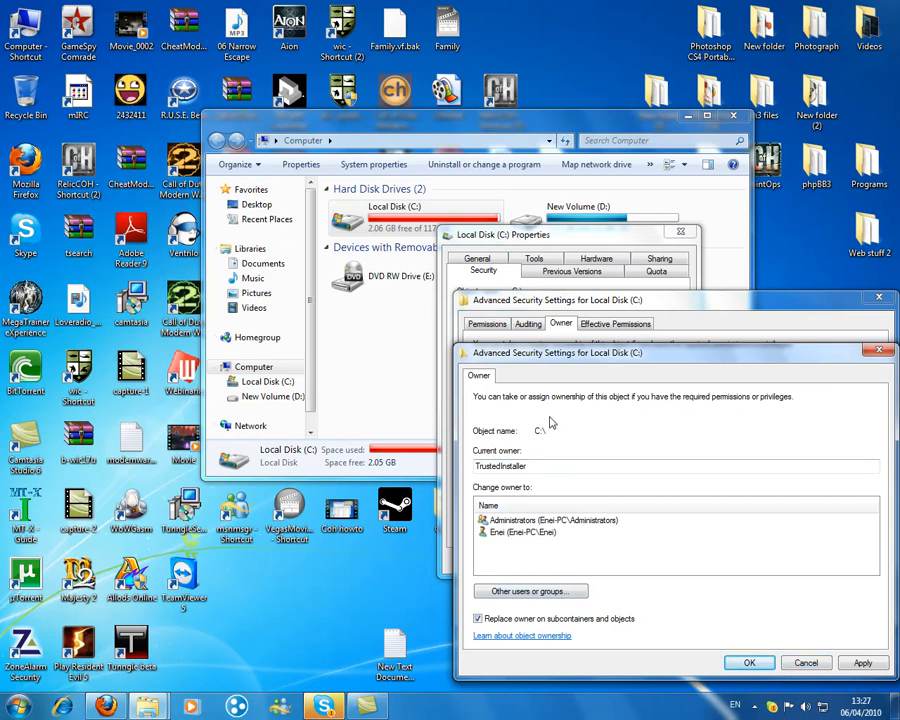
mouse_move(614, 480)
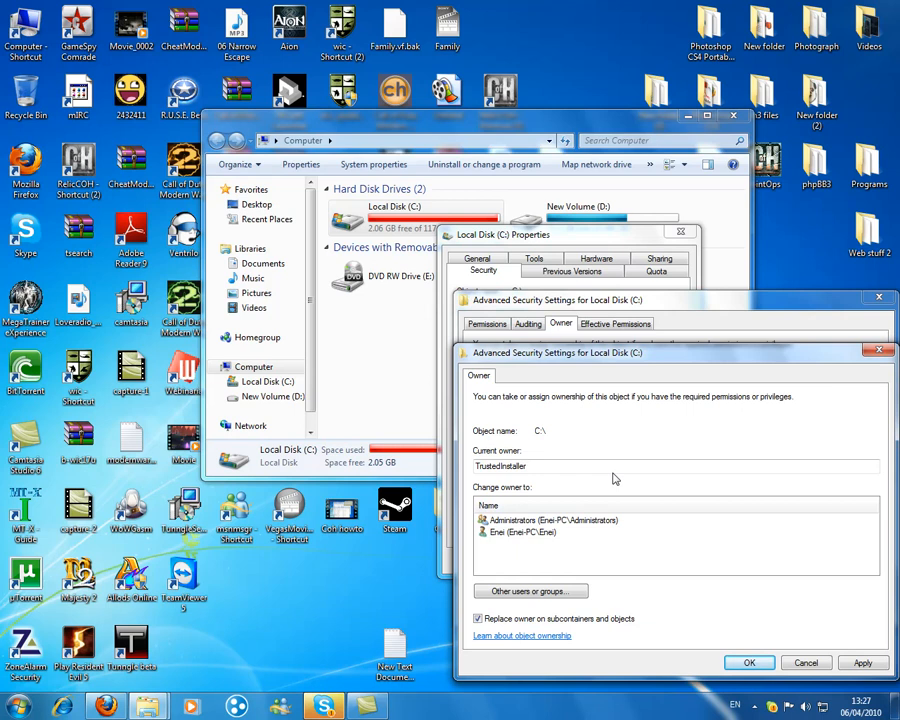
mouse_move(602, 528)
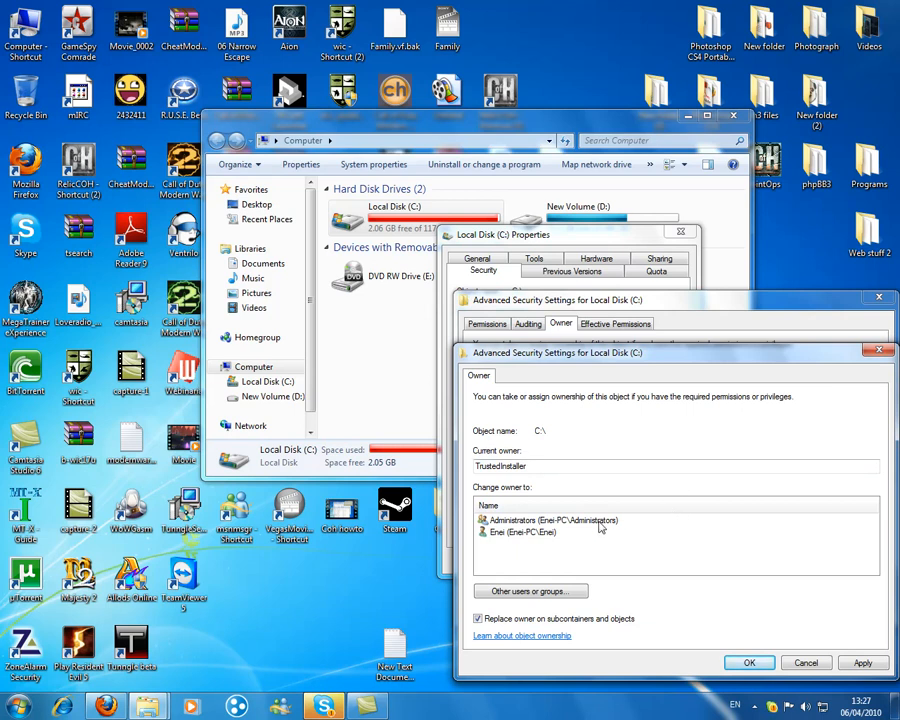
click(524, 532)
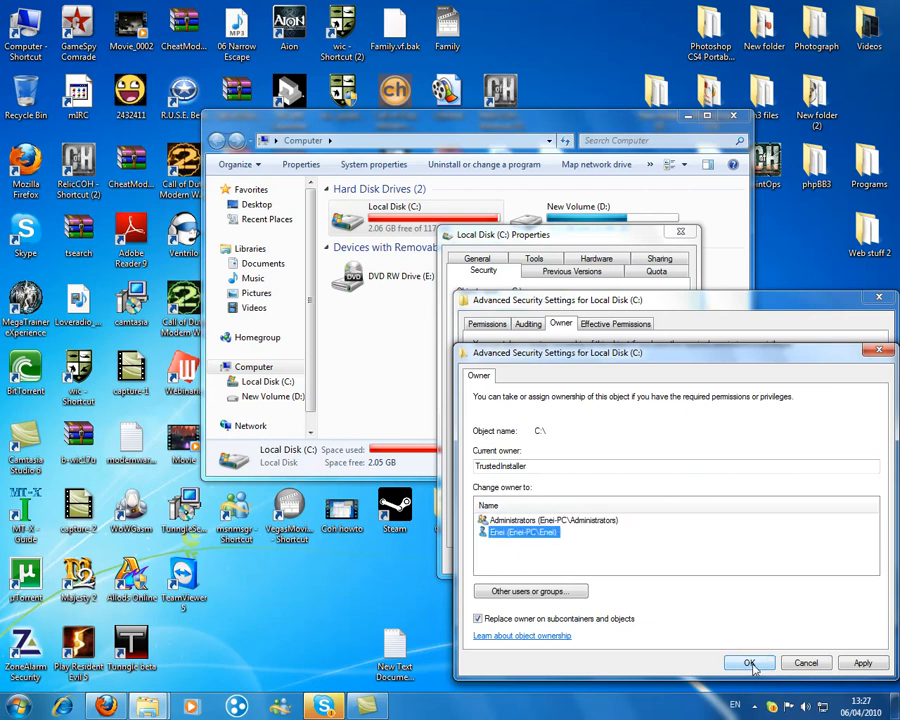
Apply the ownership change, accepting the permission replacement and dismissing the error and warning prompts.
click(748, 664)
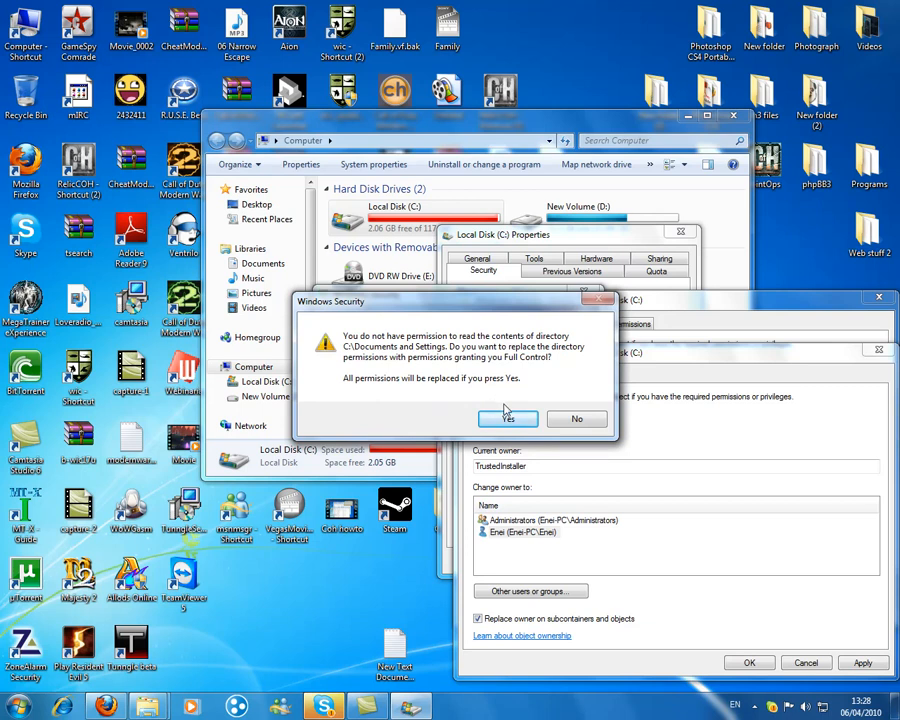
click(508, 418)
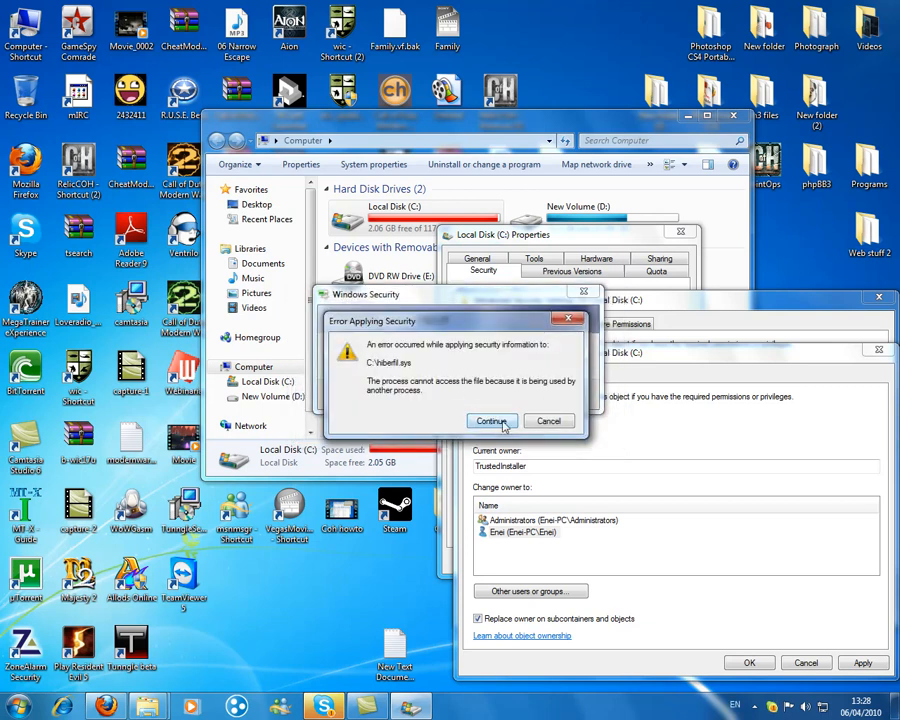
click(492, 420)
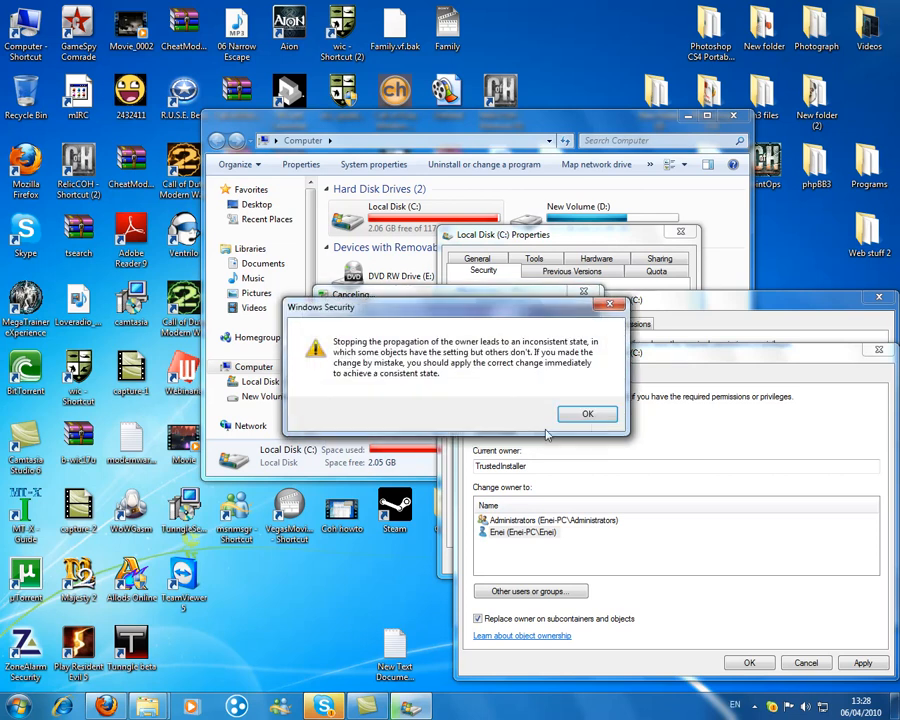
click(588, 414)
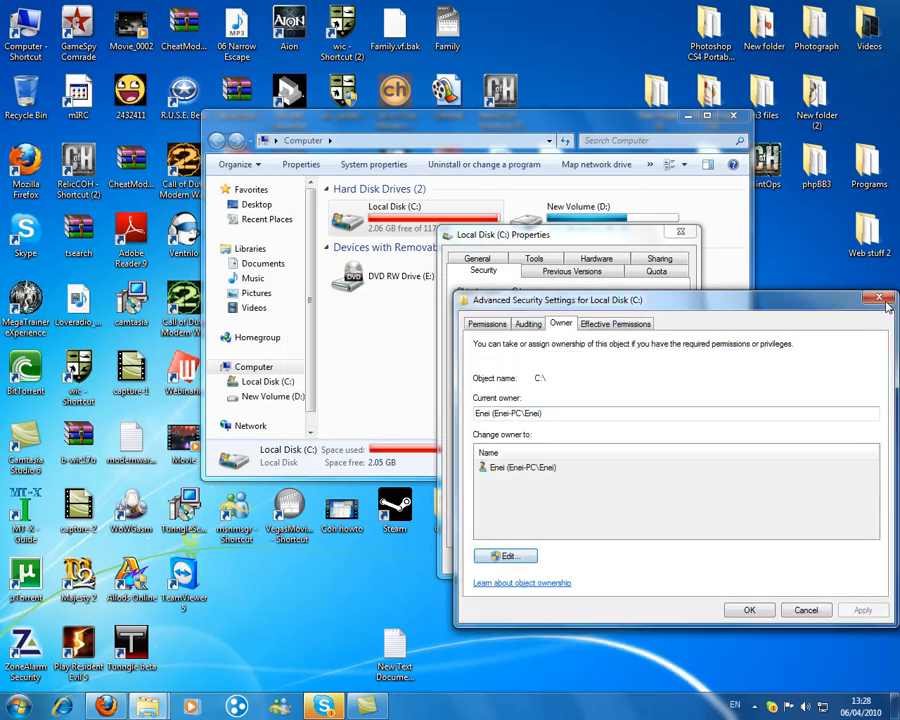
Close the security dialogs and the Computer window, returning to the desktop.
click(880, 298)
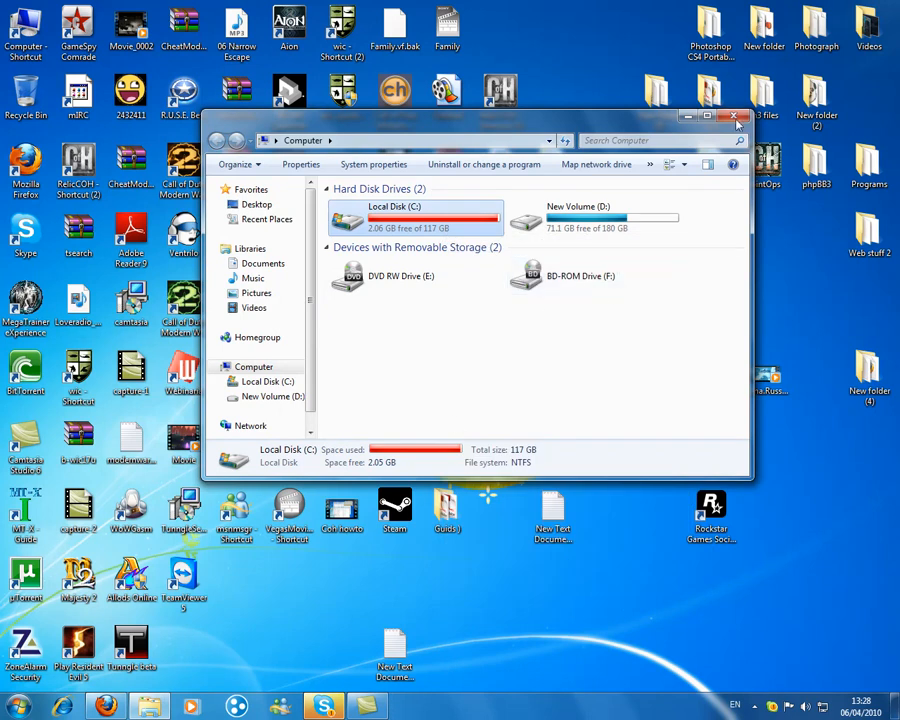
click(732, 116)
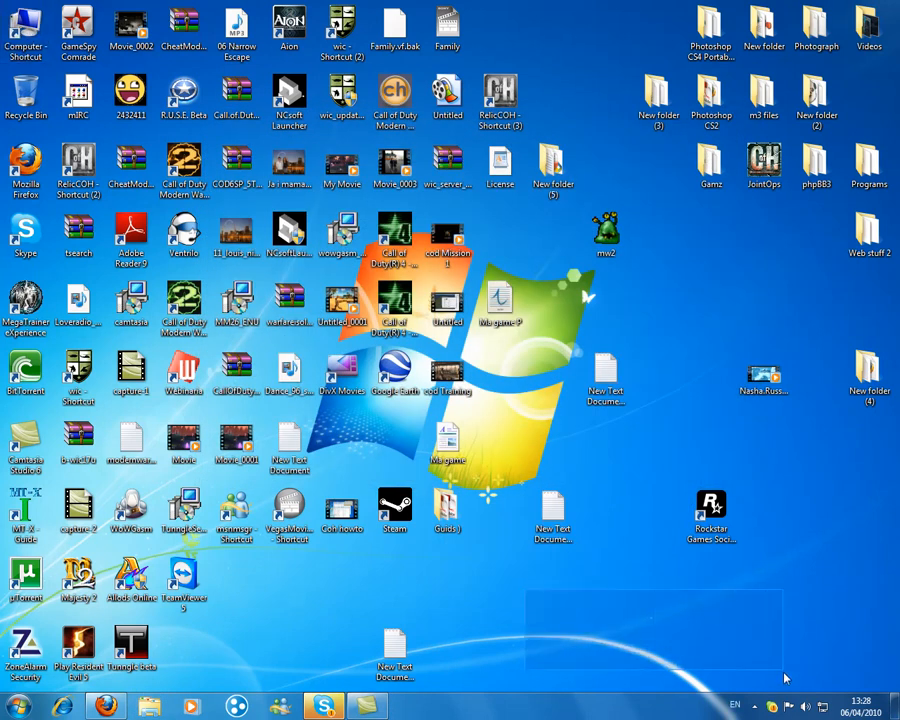